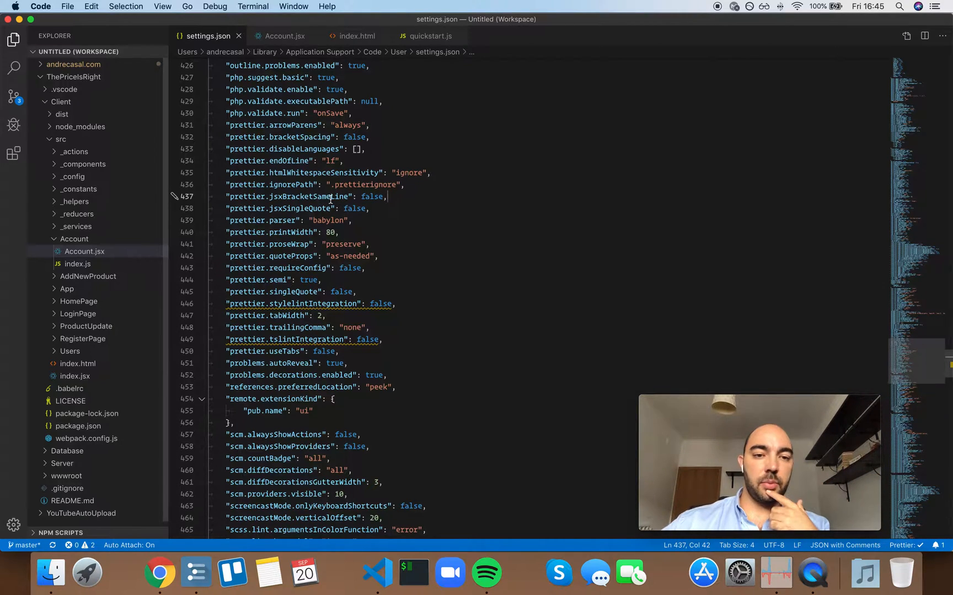
mouse_move(290, 197)
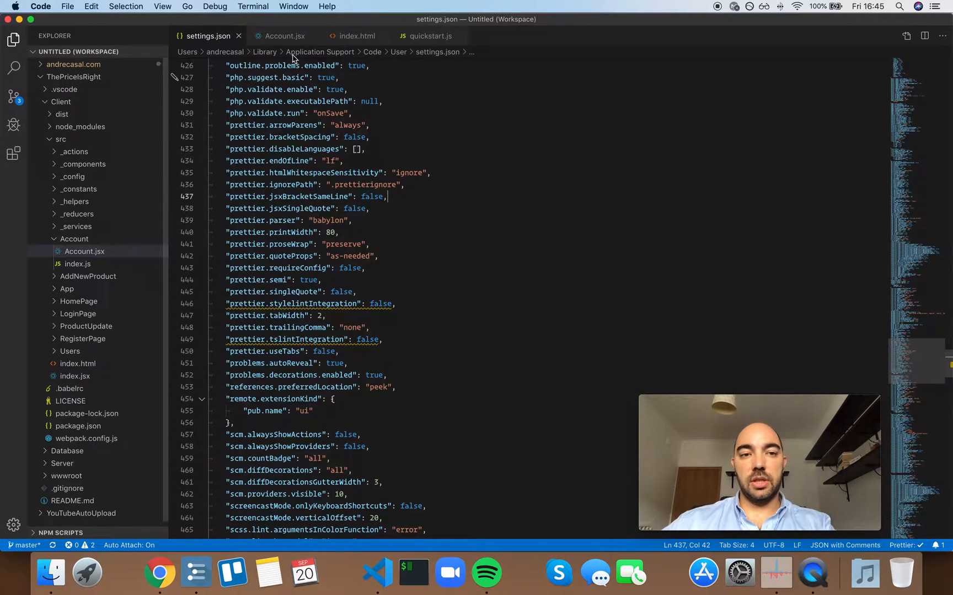
Step: Review Account.jsx's JSX closing brackets, then set prettier.jsxBracketSameLine to true in settings.json
click(283, 36)
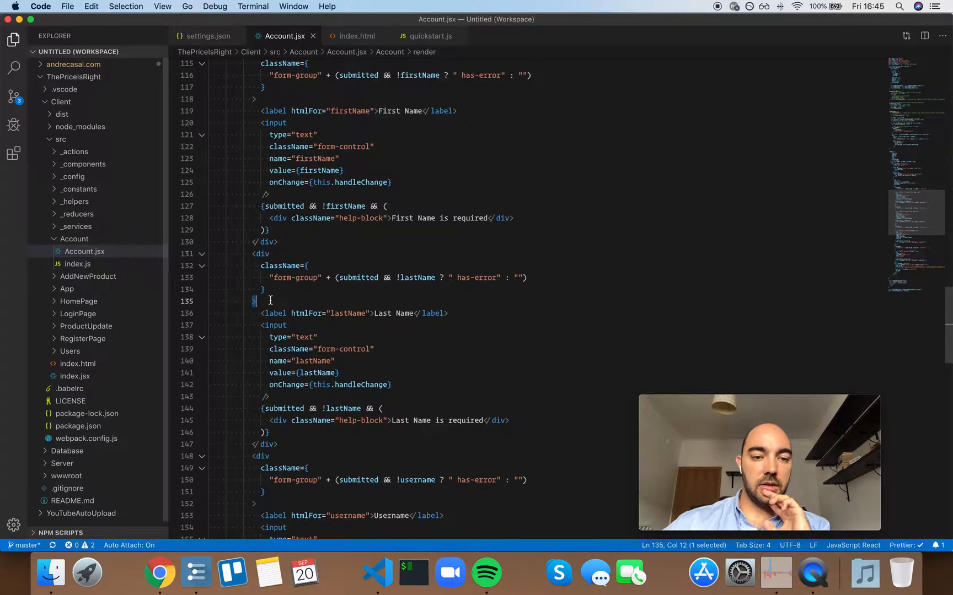
click(207, 36)
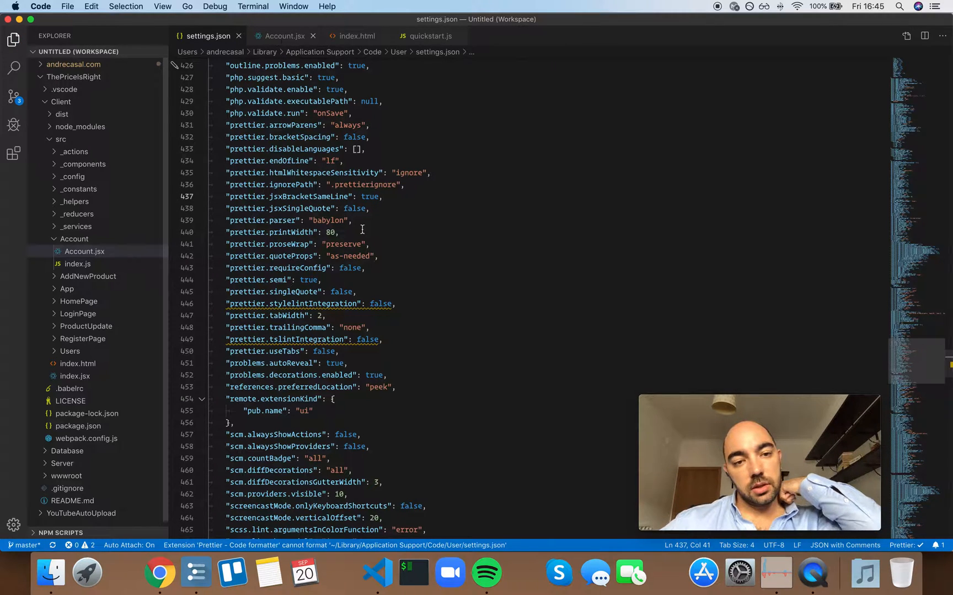
Step: Save Account.jsx so closing brackets join the last attribute line, then return to settings.json
click(282, 36)
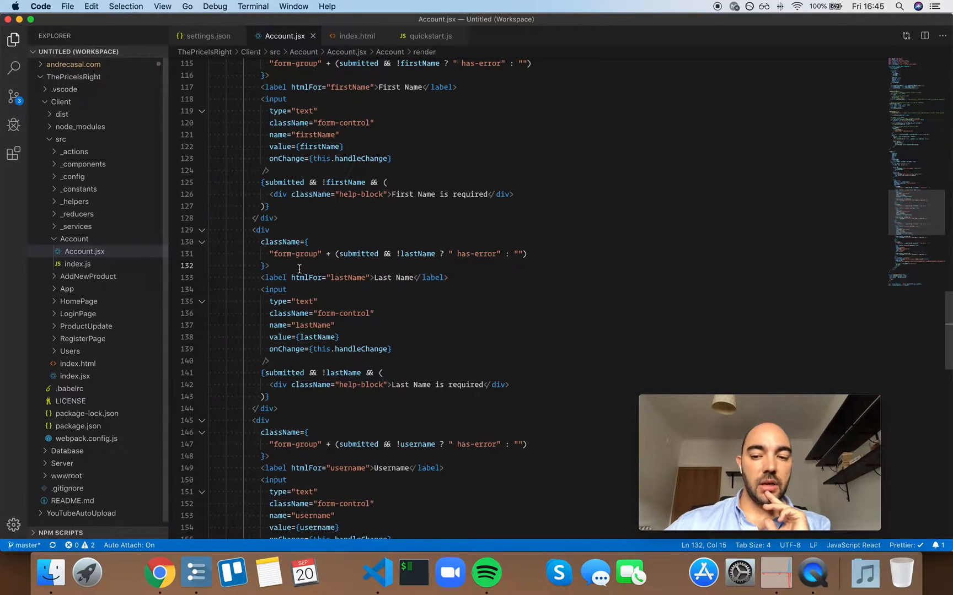
click(207, 35)
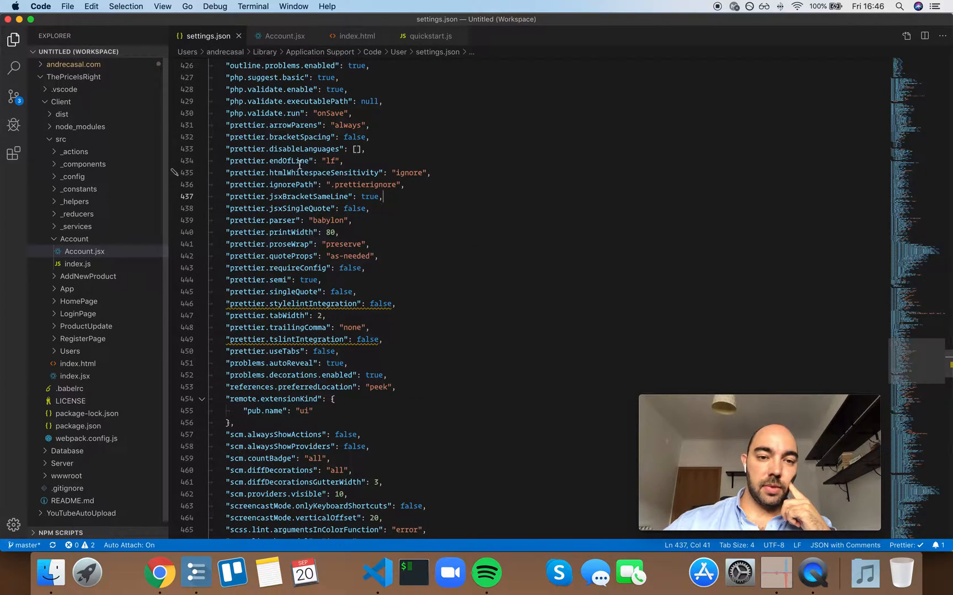
mouse_move(431, 242)
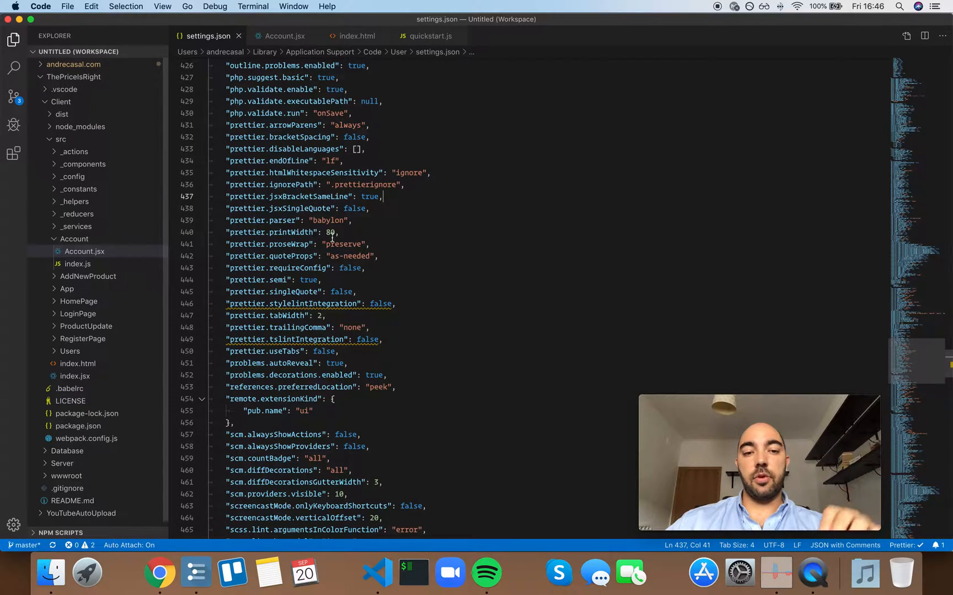
mouse_move(330, 232)
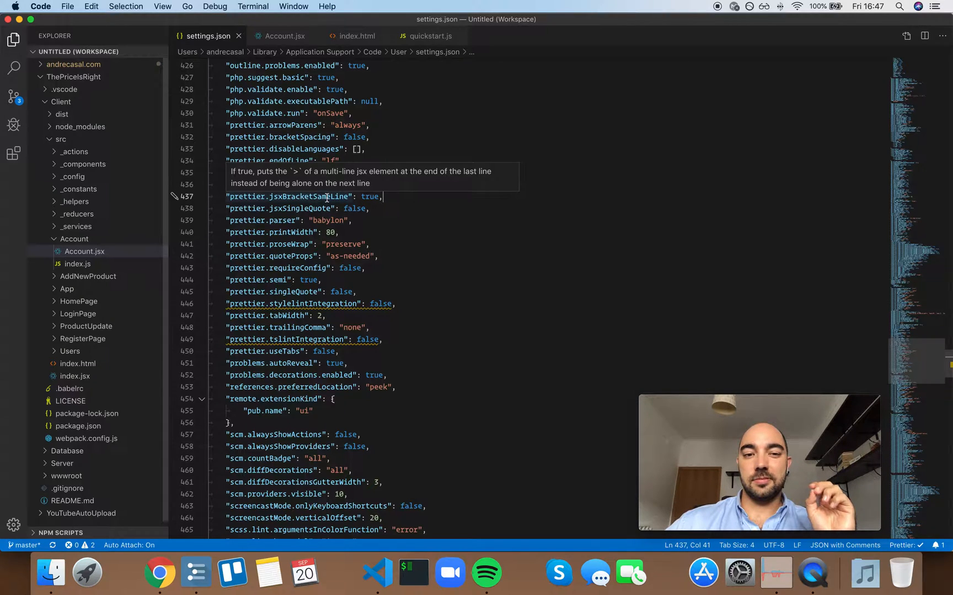
mouse_move(326, 196)
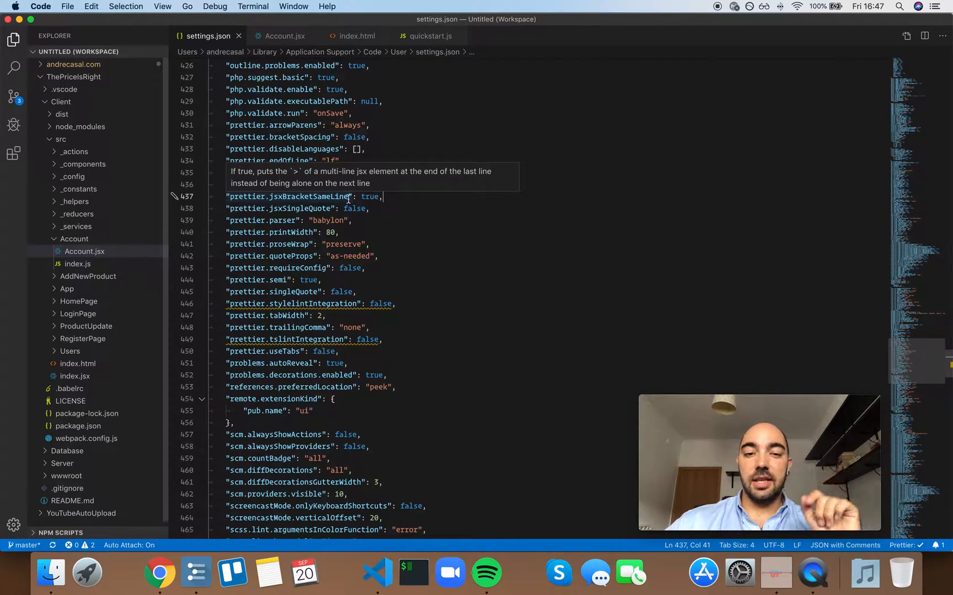
click(285, 36)
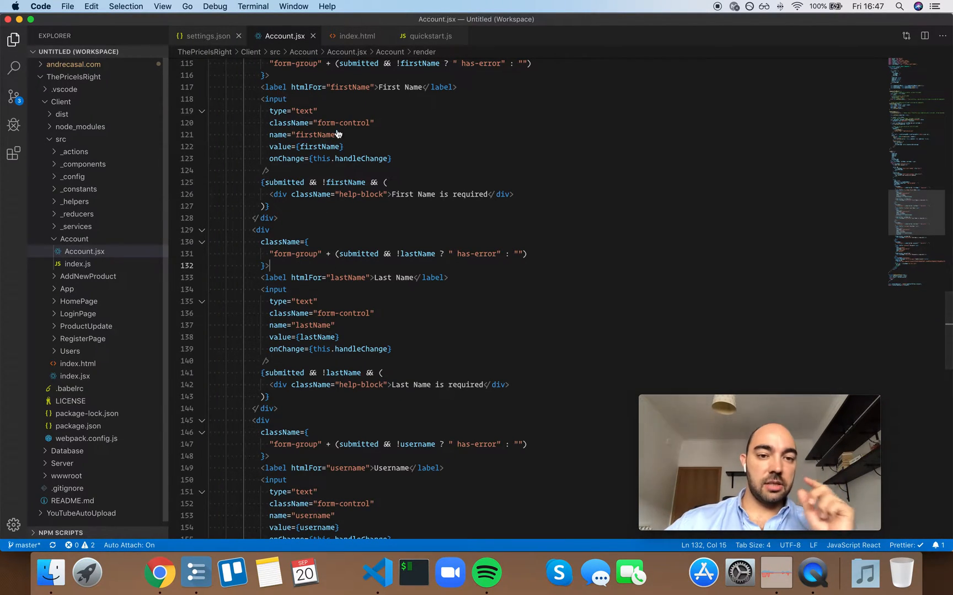
click(208, 36)
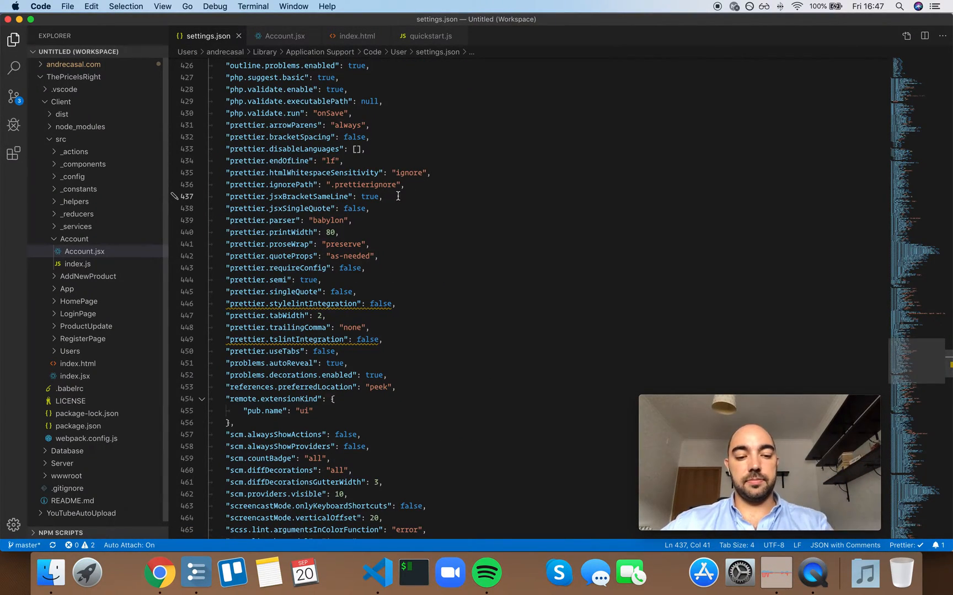